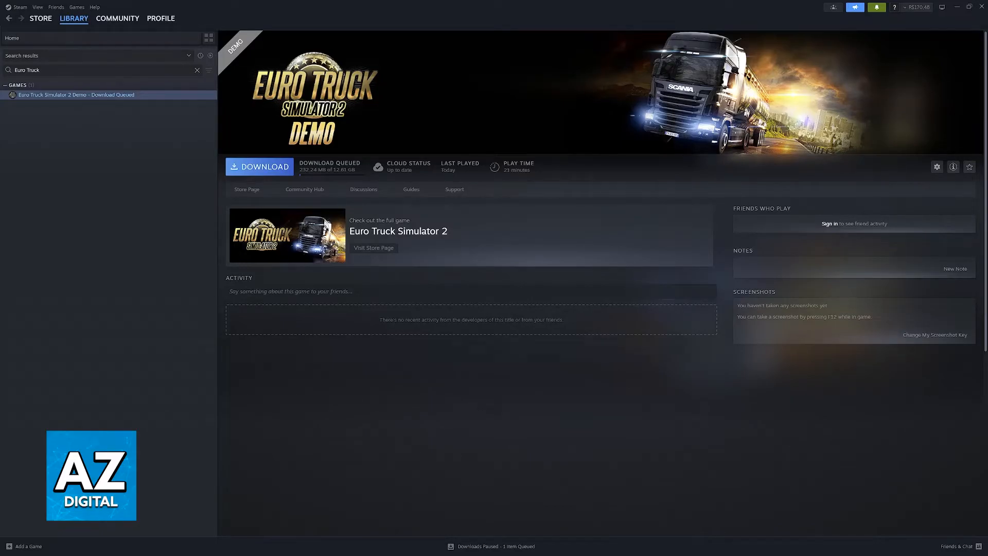
mouse_move(745, 192)
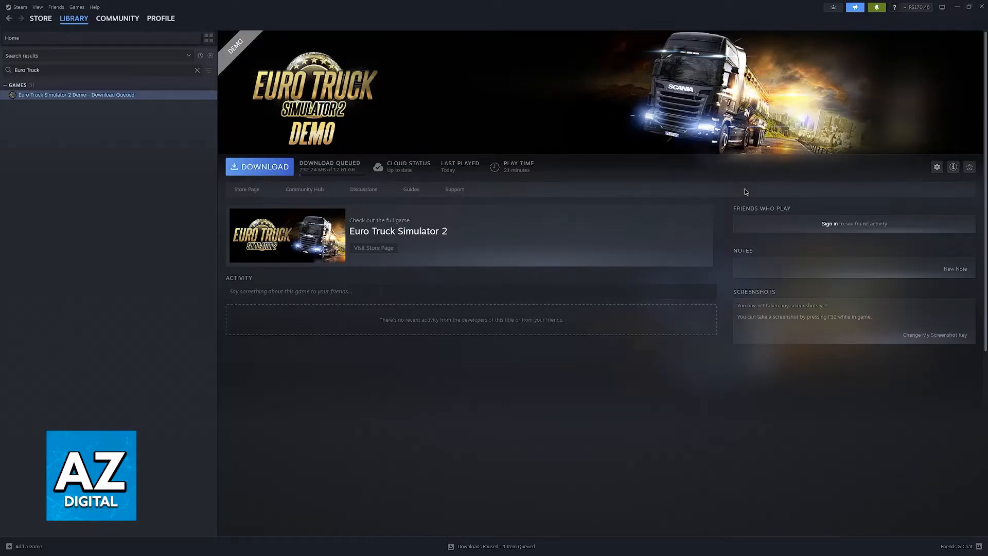